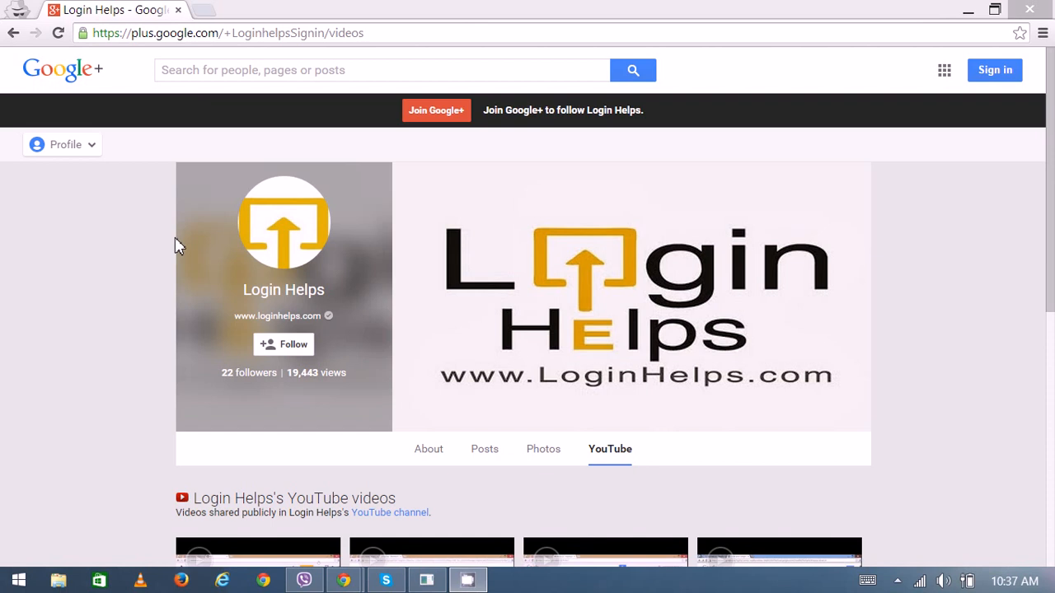
pyautogui.moveTo(208, 20)
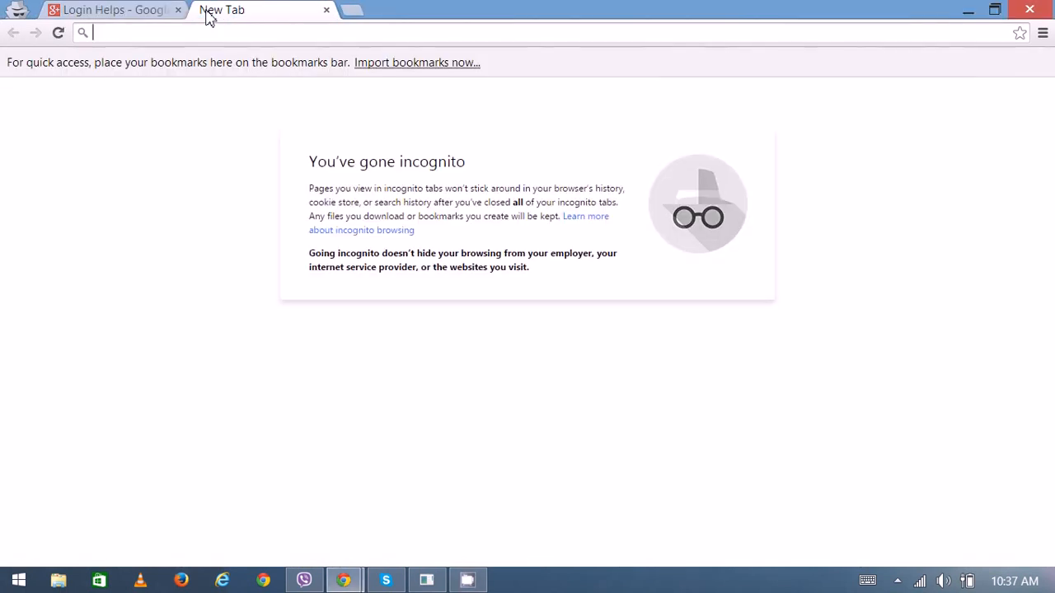
pyautogui.write('www.gmail')
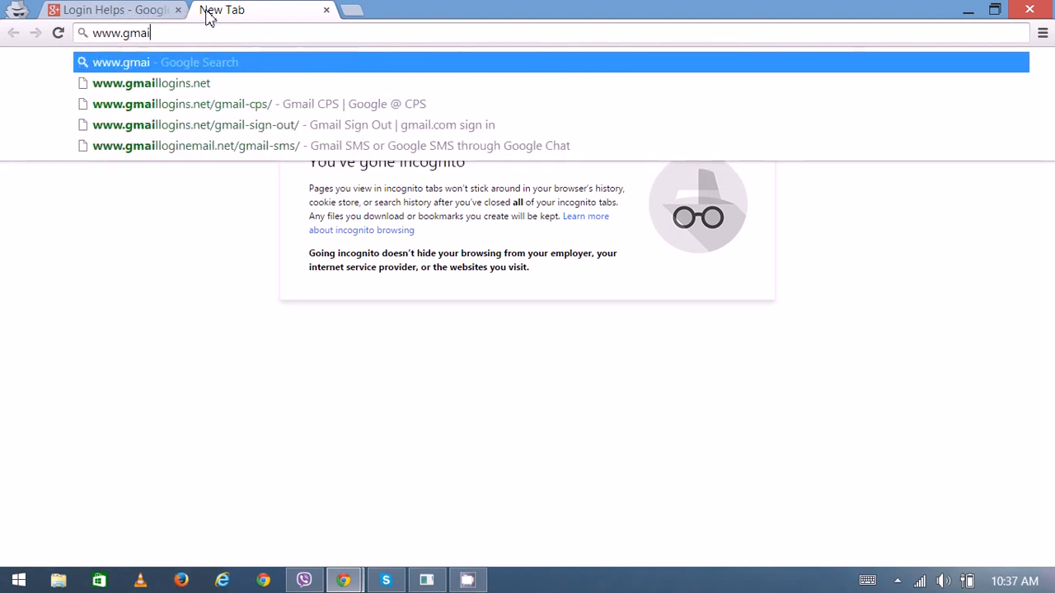
pyautogui.press('Return')
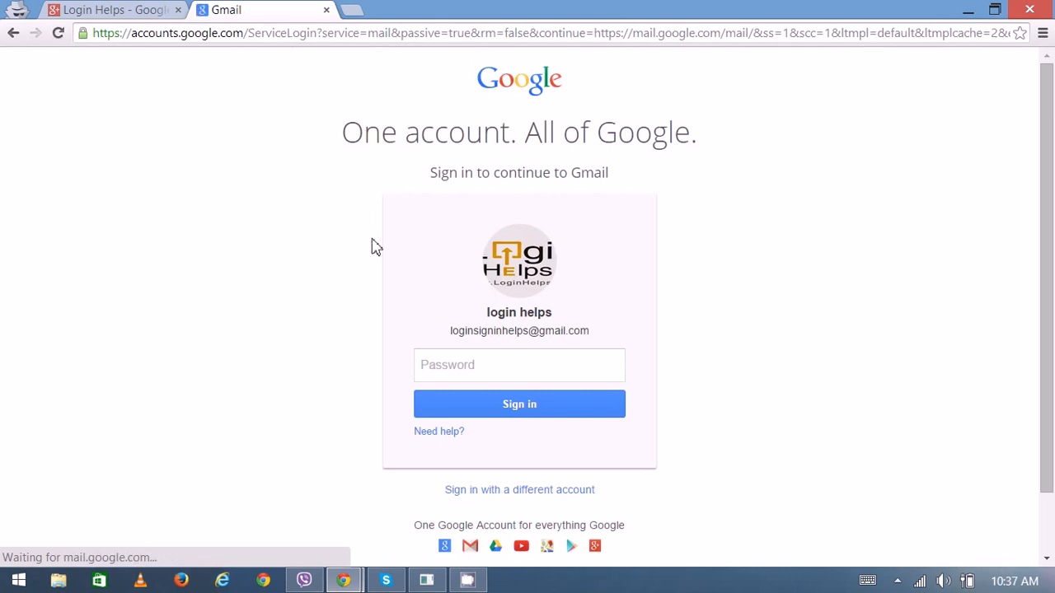
# Enter the account password and sign in to reach the inbox.
pyautogui.click(519, 366)
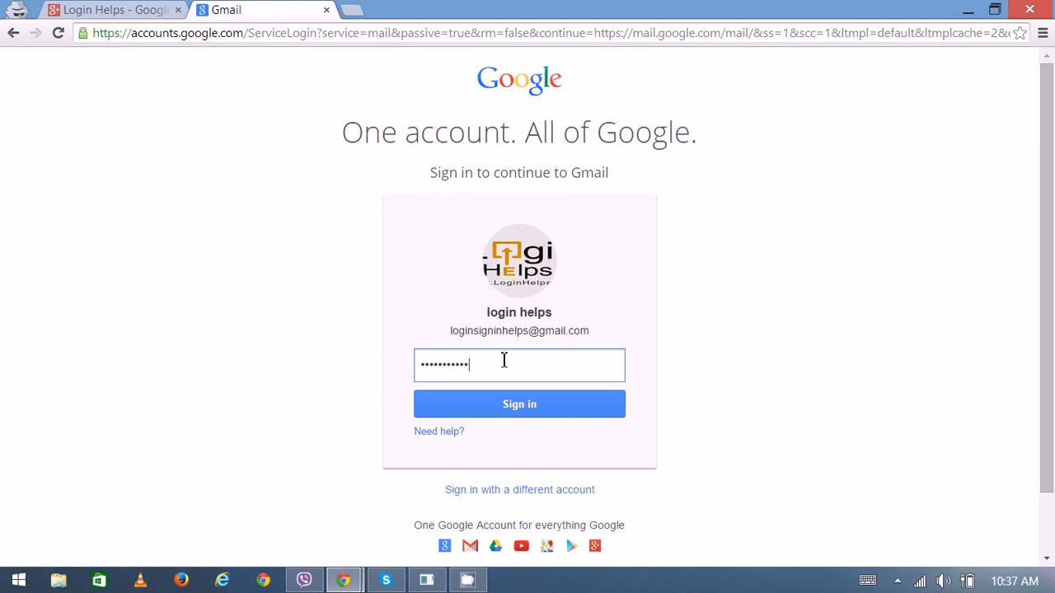
pyautogui.click(519, 404)
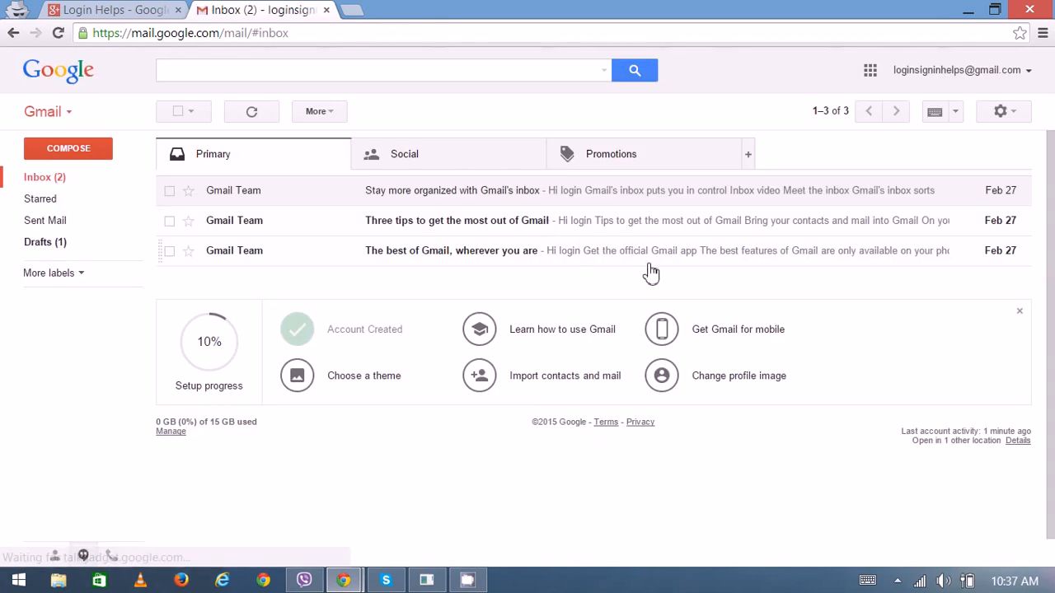
pyautogui.click(36, 176)
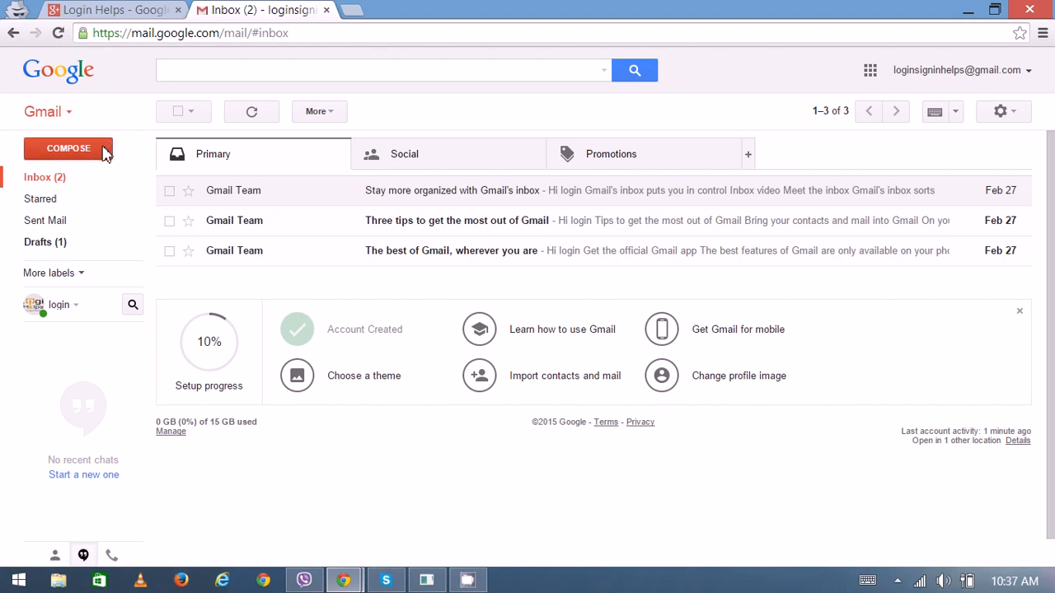
pyautogui.moveTo(99, 174)
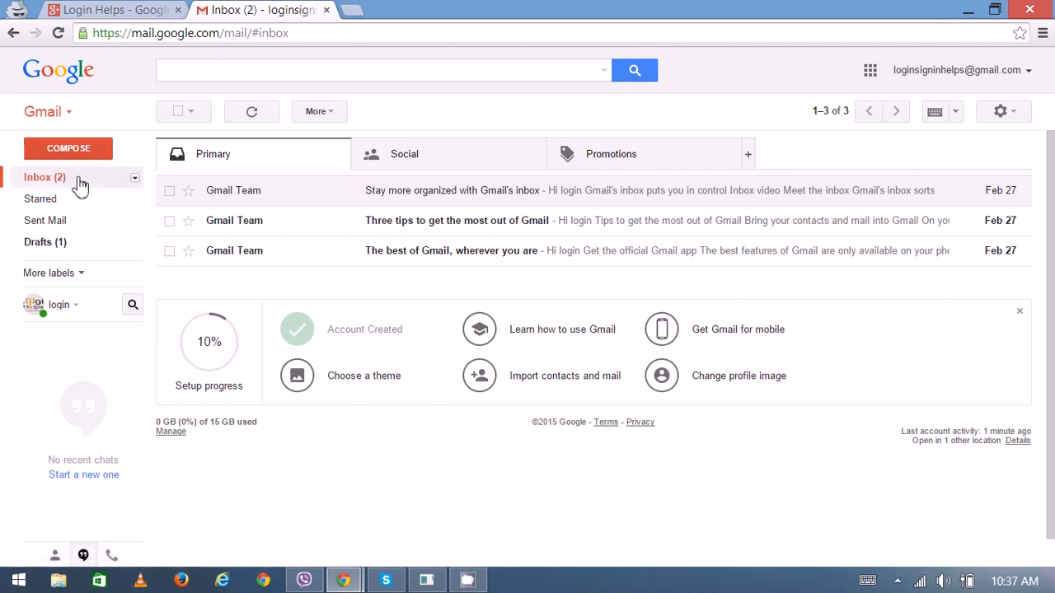
pyautogui.moveTo(478, 191)
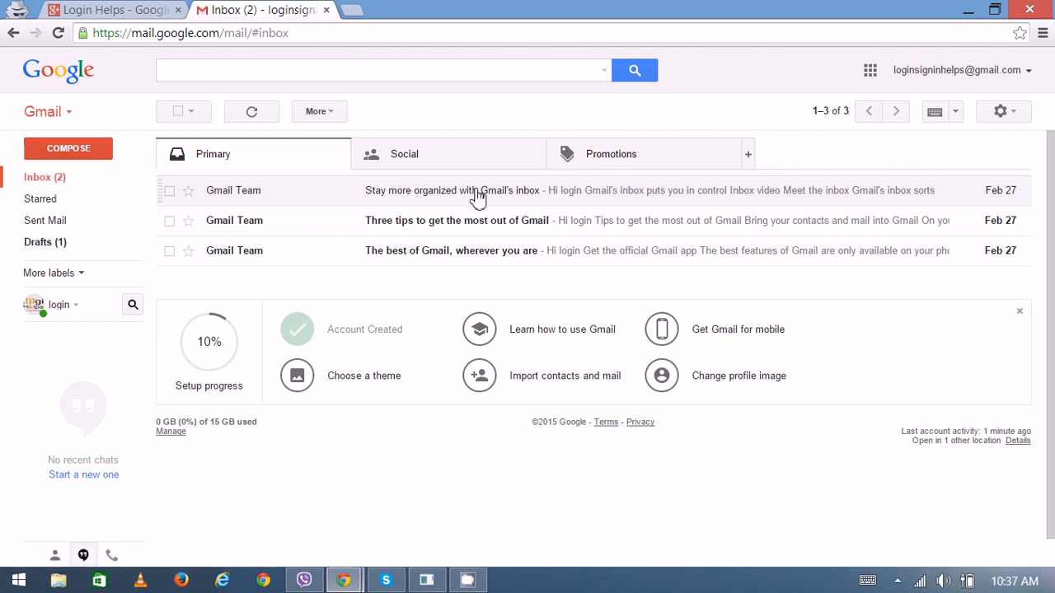
pyautogui.moveTo(865, 132)
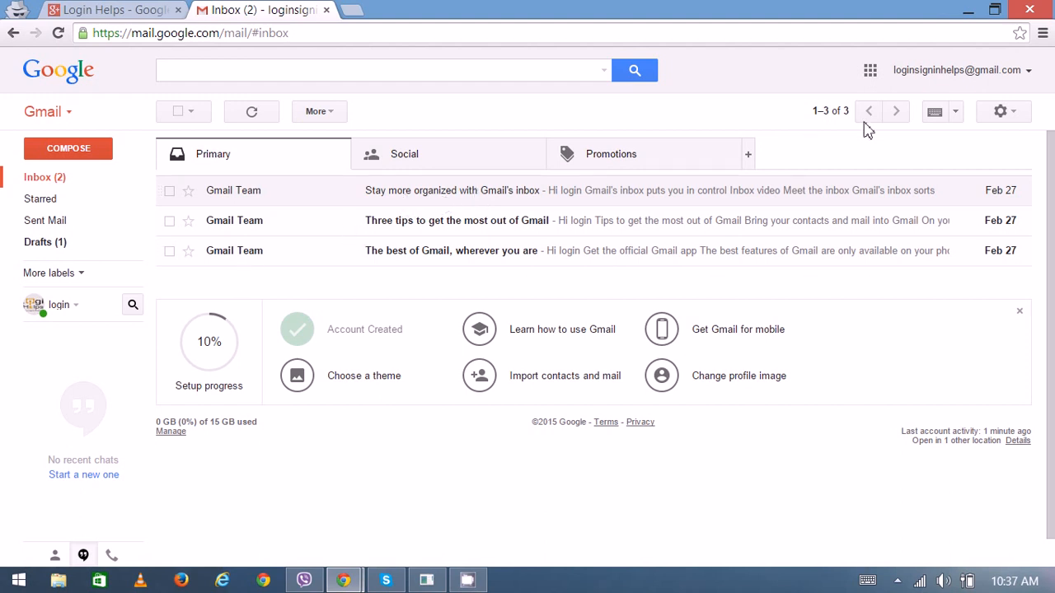
pyautogui.moveTo(953, 74)
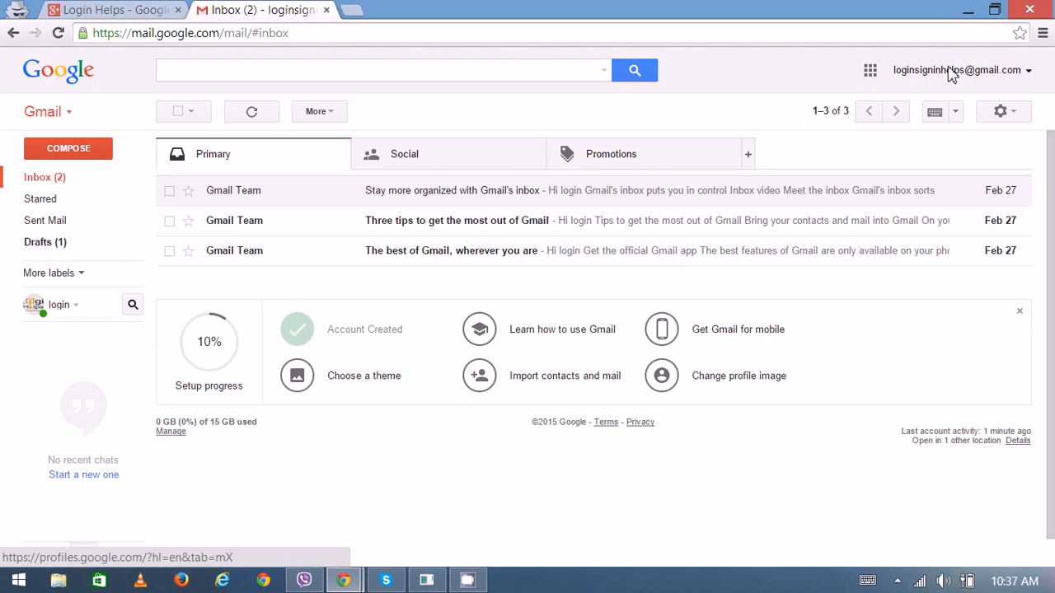
# Sign out via the account menu, returning to the Google sign-in page.
pyautogui.click(959, 69)
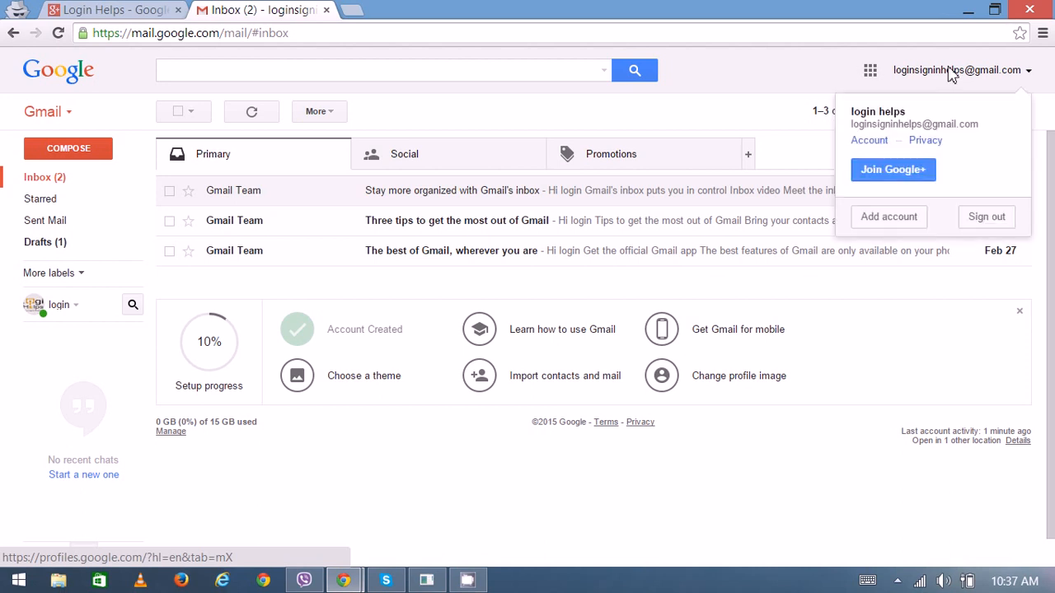
pyautogui.moveTo(906, 216)
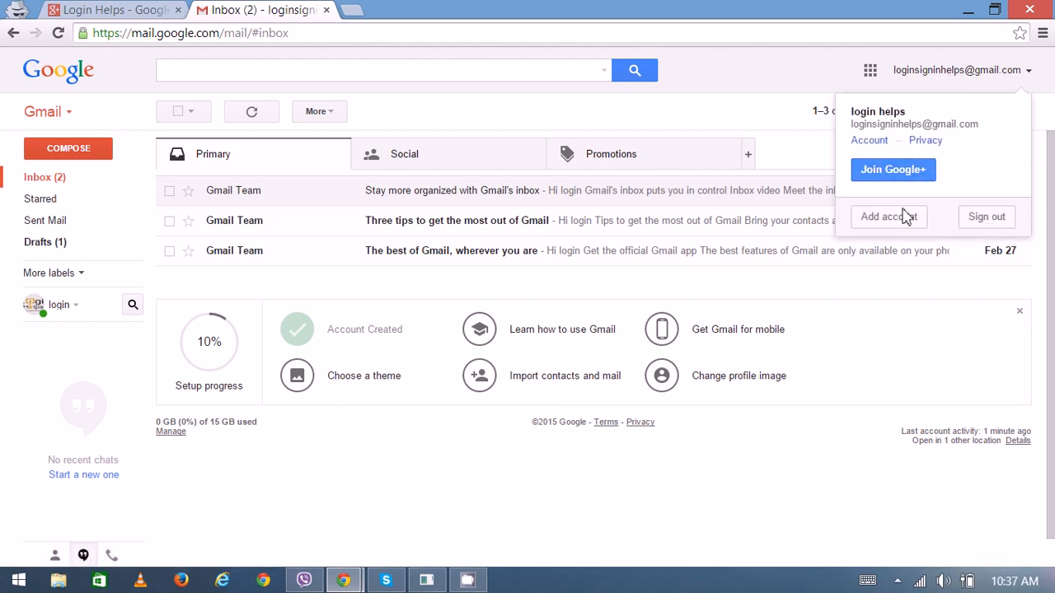
pyautogui.moveTo(888, 218)
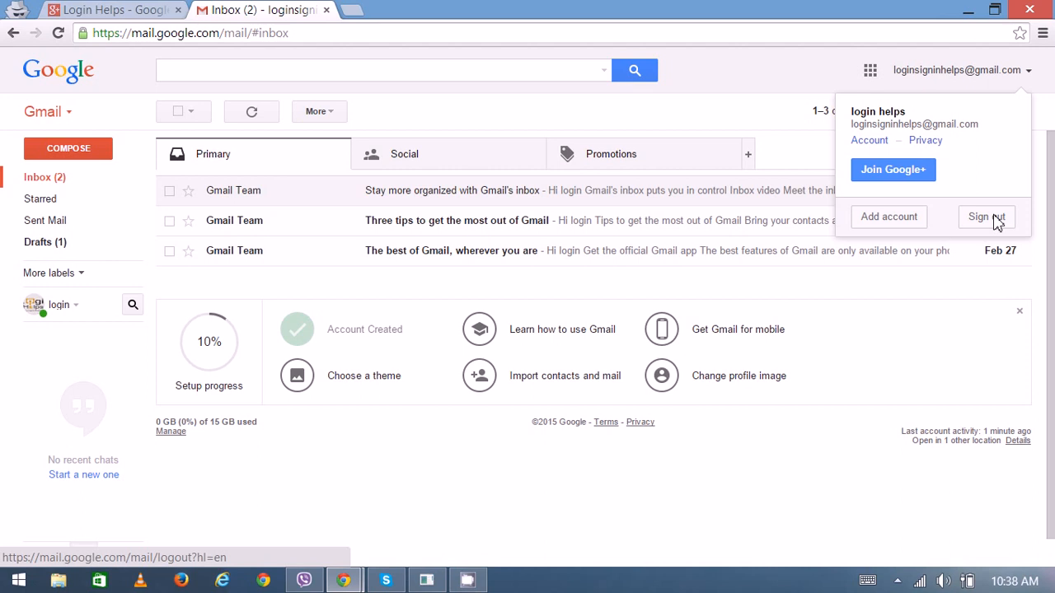
pyautogui.moveTo(989, 221)
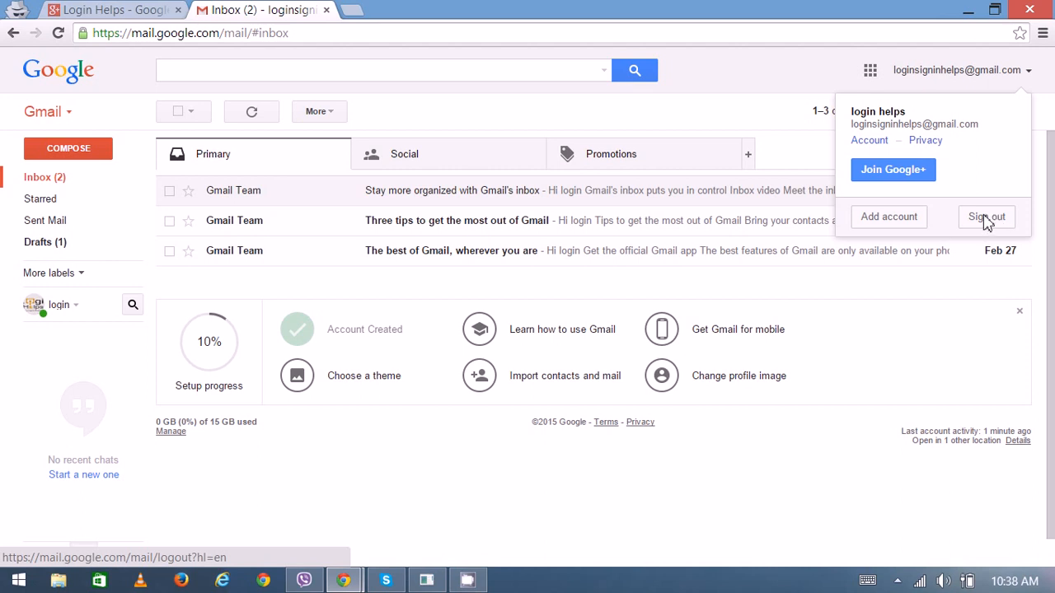
pyautogui.click(985, 216)
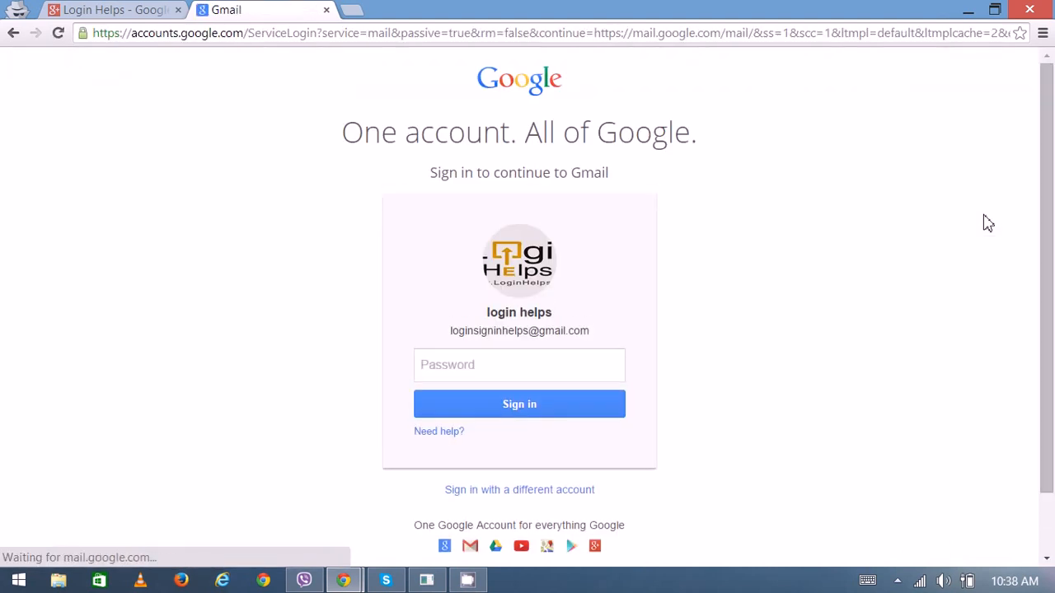
pyautogui.moveTo(687, 511)
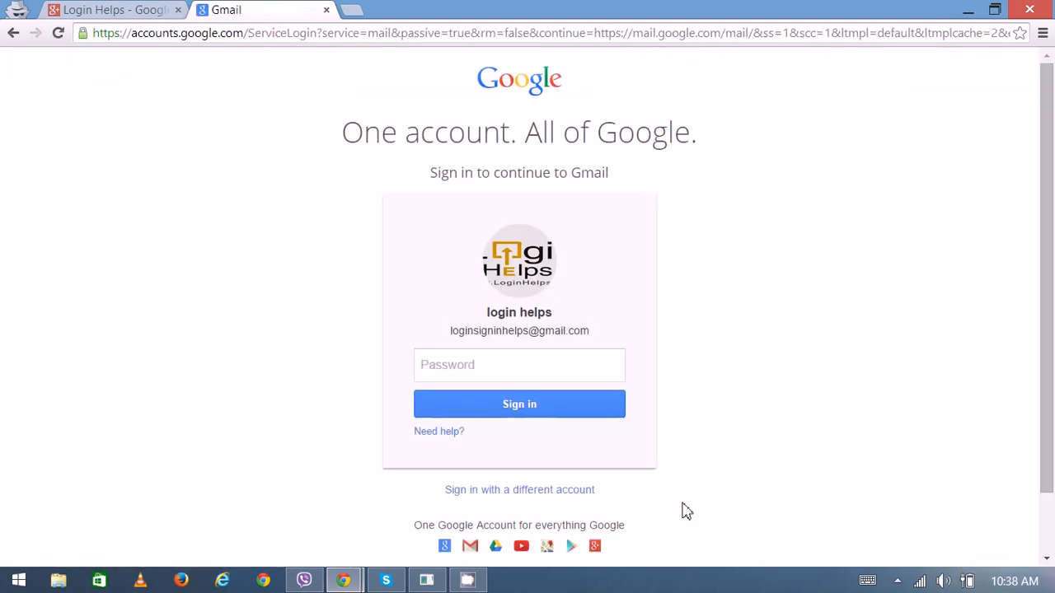